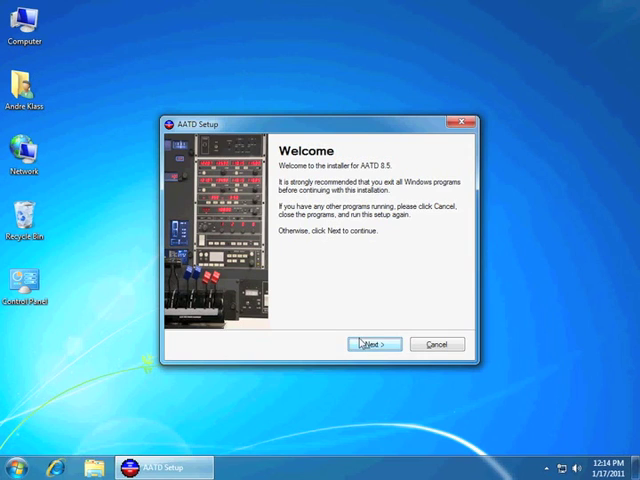
- Advance past the welcome page and agree to the ELITE license agreement terms
click(376, 344)
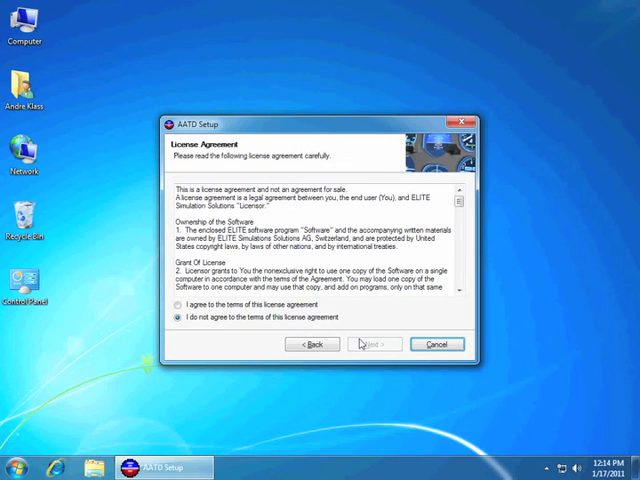
mouse_move(224, 312)
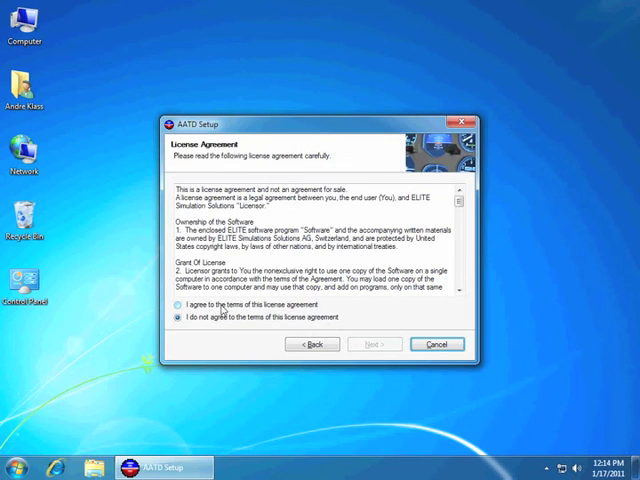
click(174, 306)
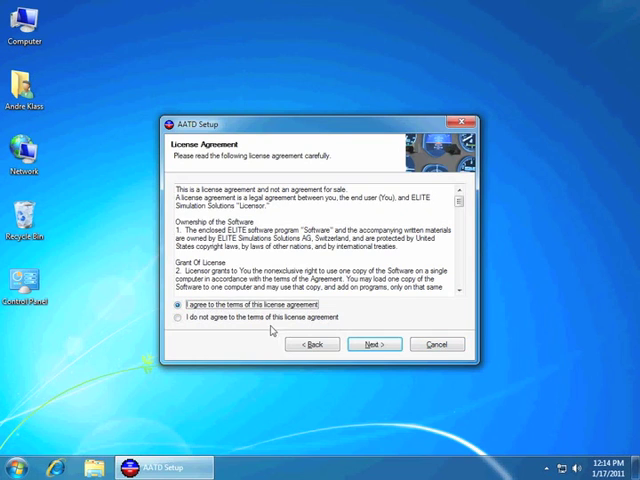
- Choose 'ELITE brand USB flight control devices' as hardware and continue to Serial Numbers
click(376, 344)
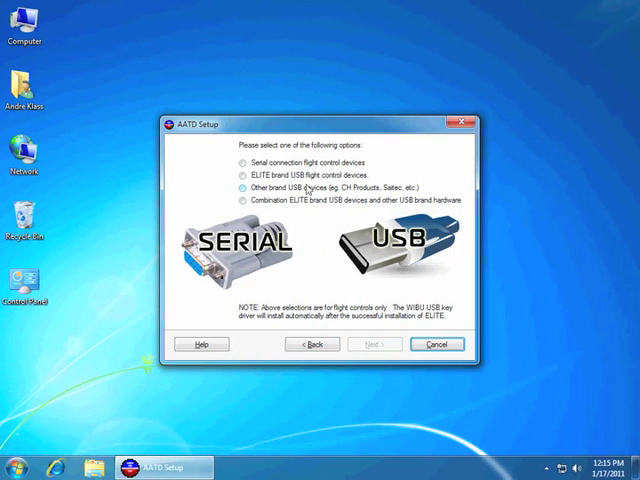
click(244, 176)
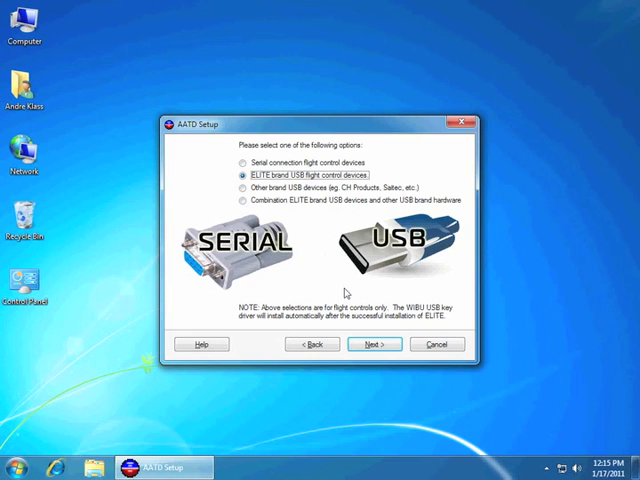
click(376, 344)
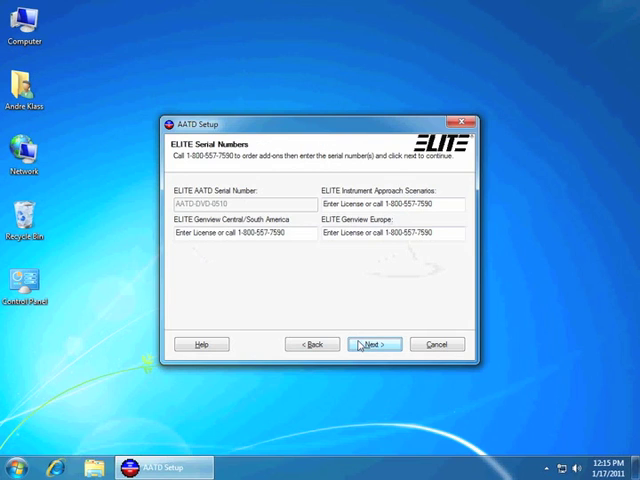
- Keep the default serial numbers and program packages, continuing to Installation Folder
click(376, 344)
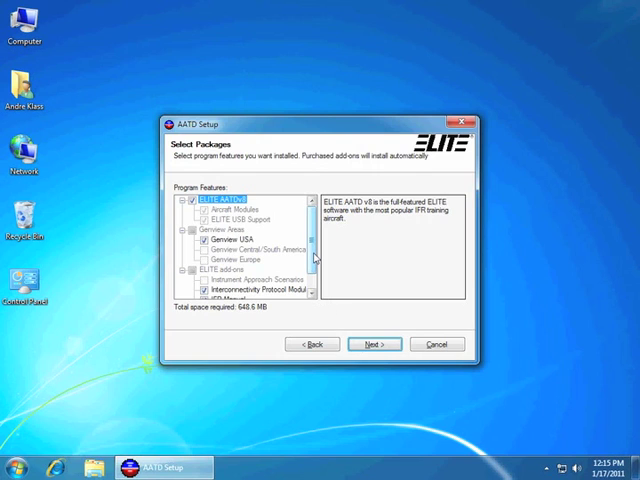
scroll(down, 3)
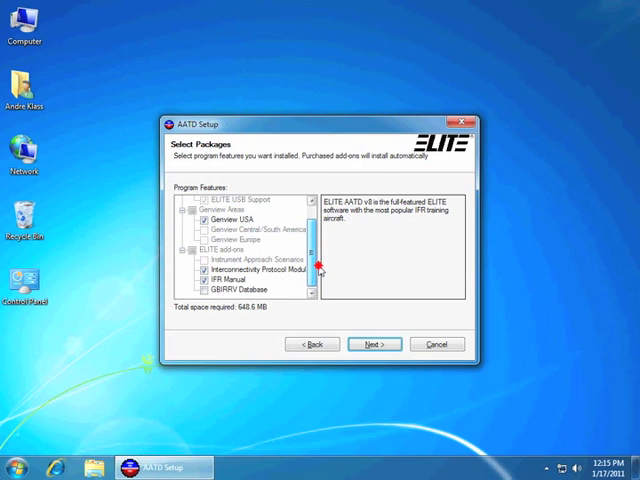
scroll(up, 3)
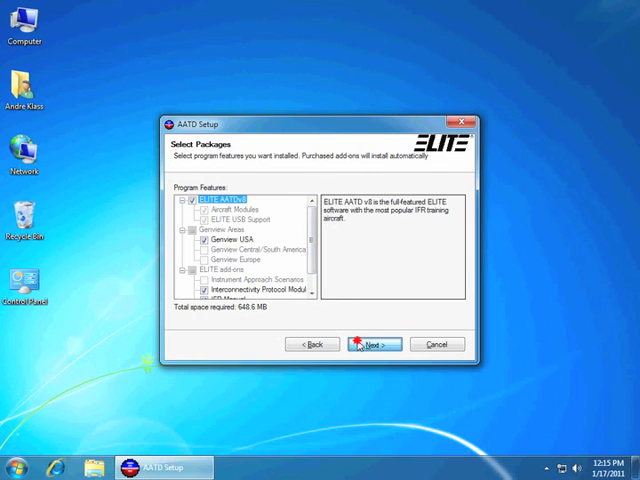
click(372, 344)
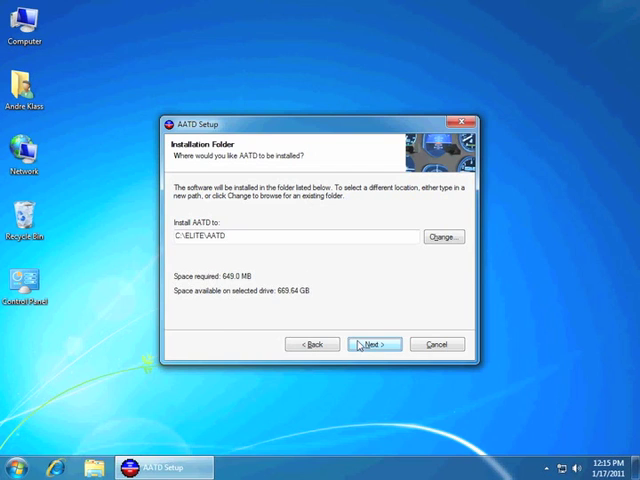
- Install into the default C:\ELITE\AATD folder, skip registration, and finish to the restart prompt
click(376, 344)
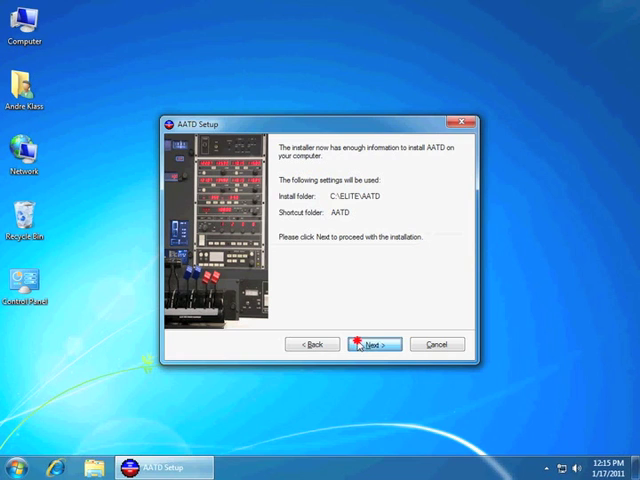
click(372, 344)
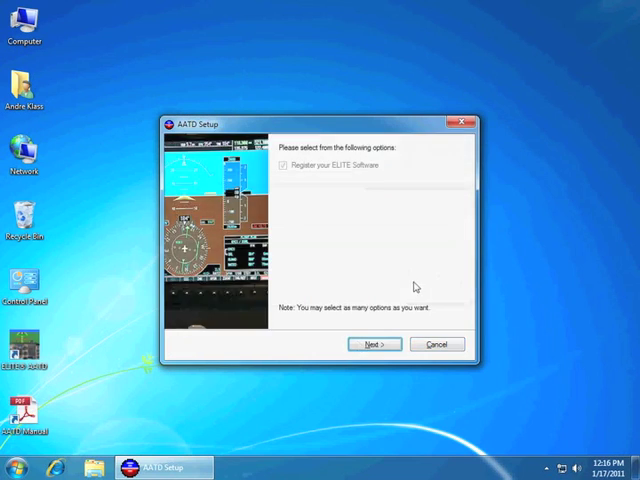
click(374, 344)
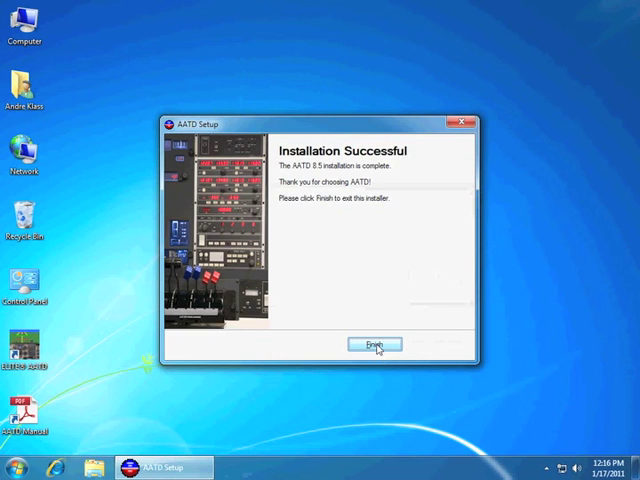
click(376, 344)
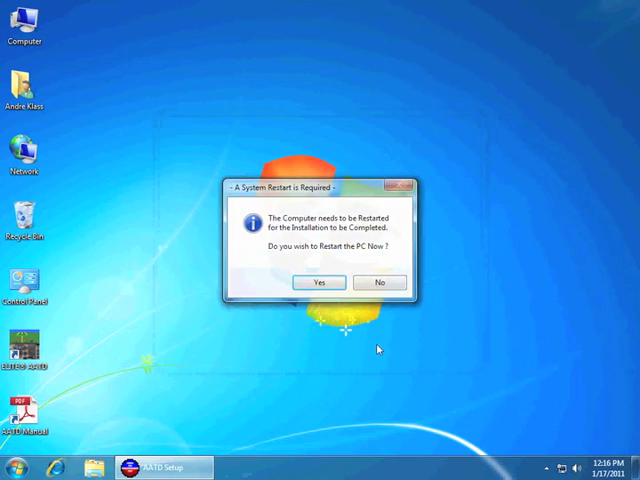